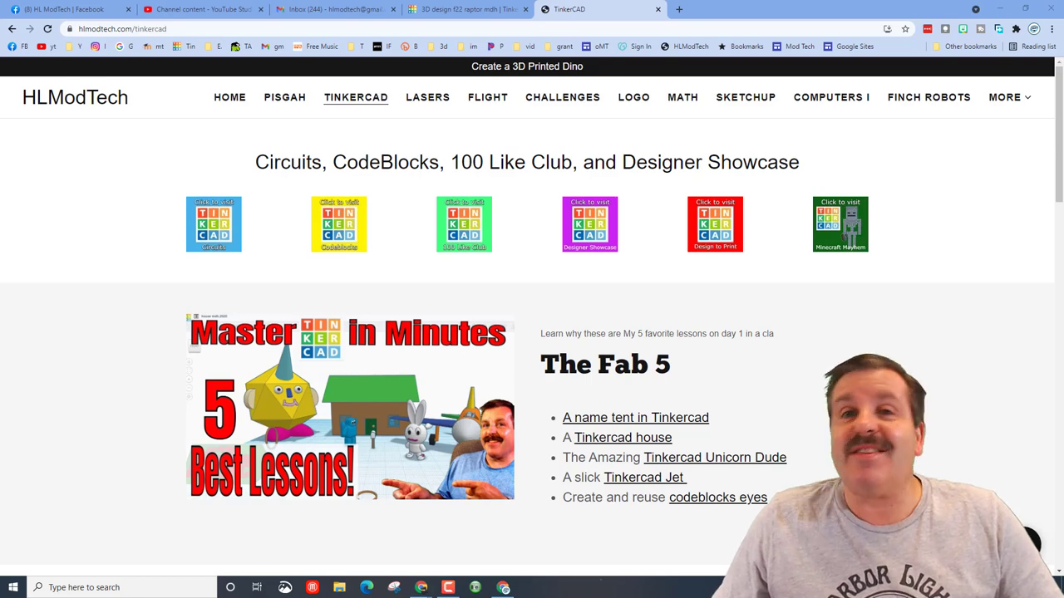
- Switch to a browser tab to look up Ford Model T reference photos
left_click(467, 10)
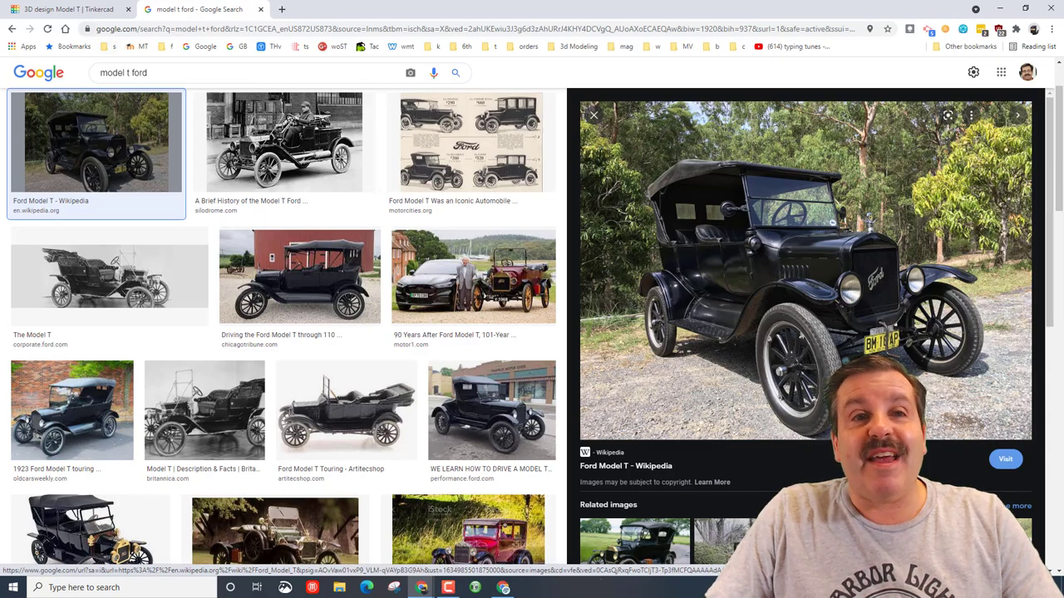
left_click(70, 10)
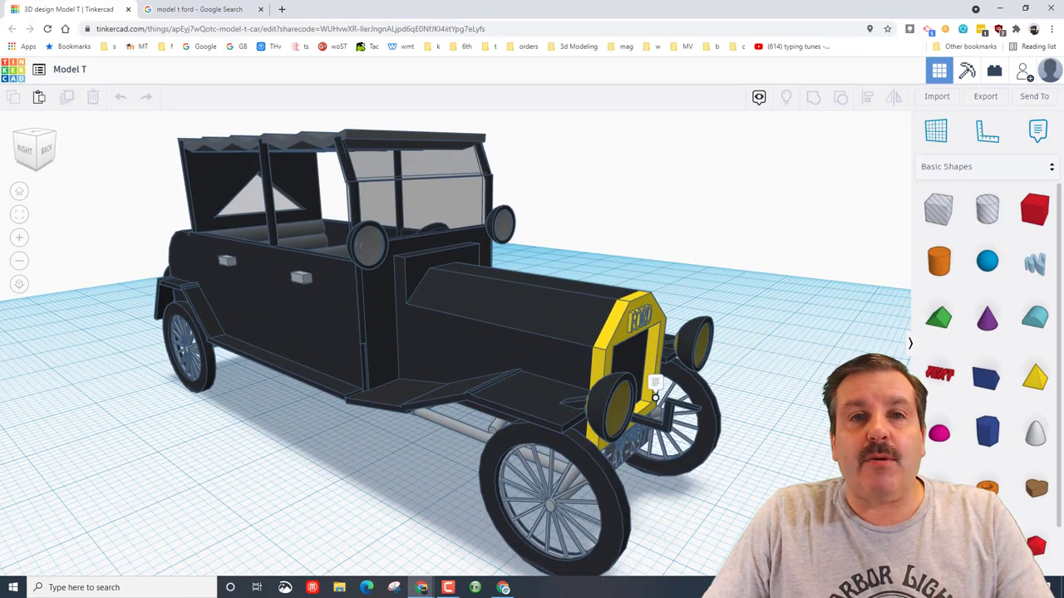
left_click(196, 10)
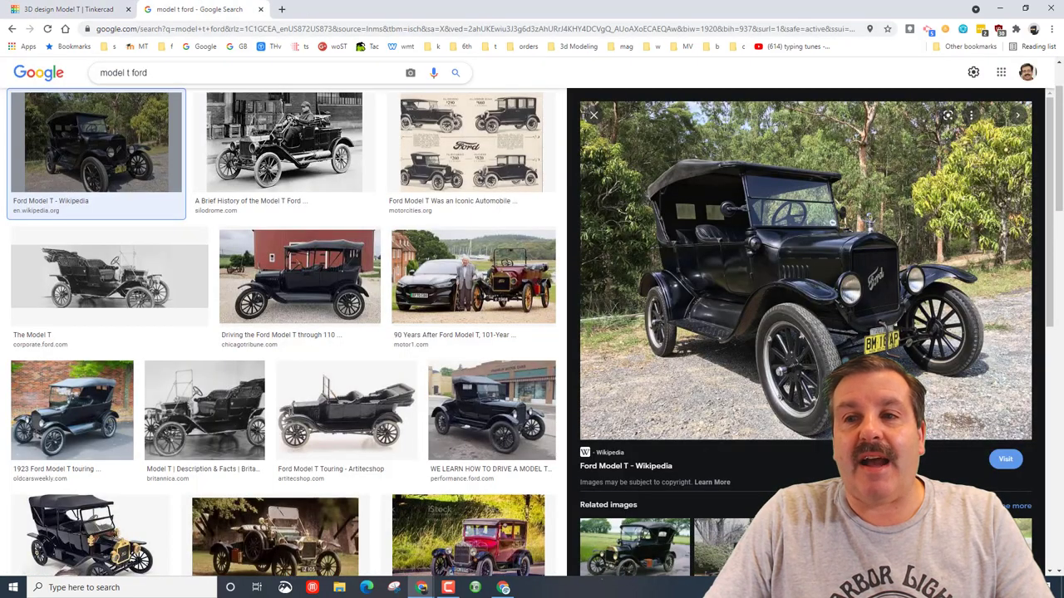
left_click(68, 10)
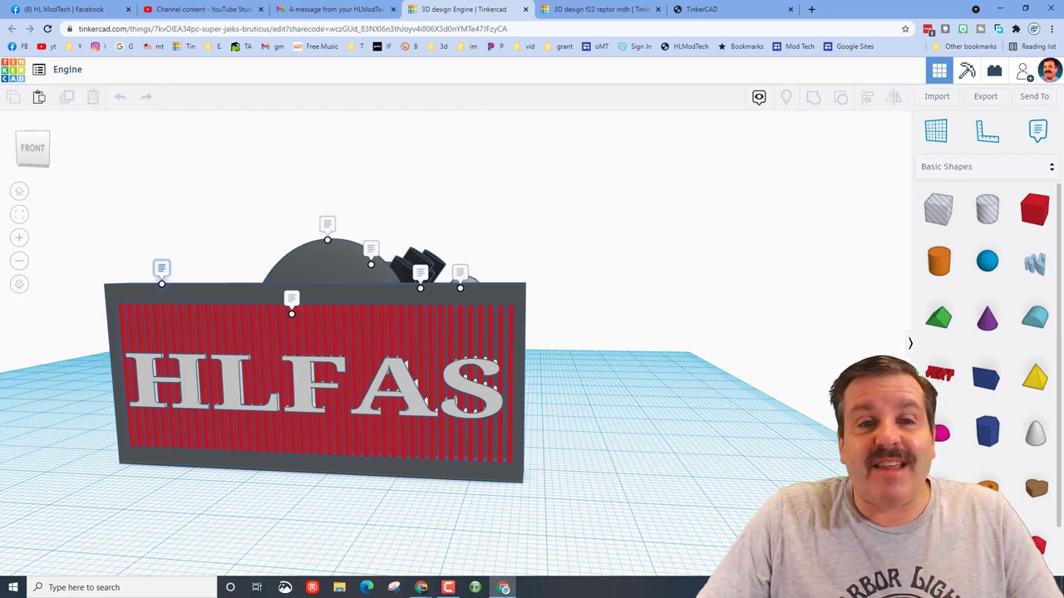
mouse_move(161, 272)
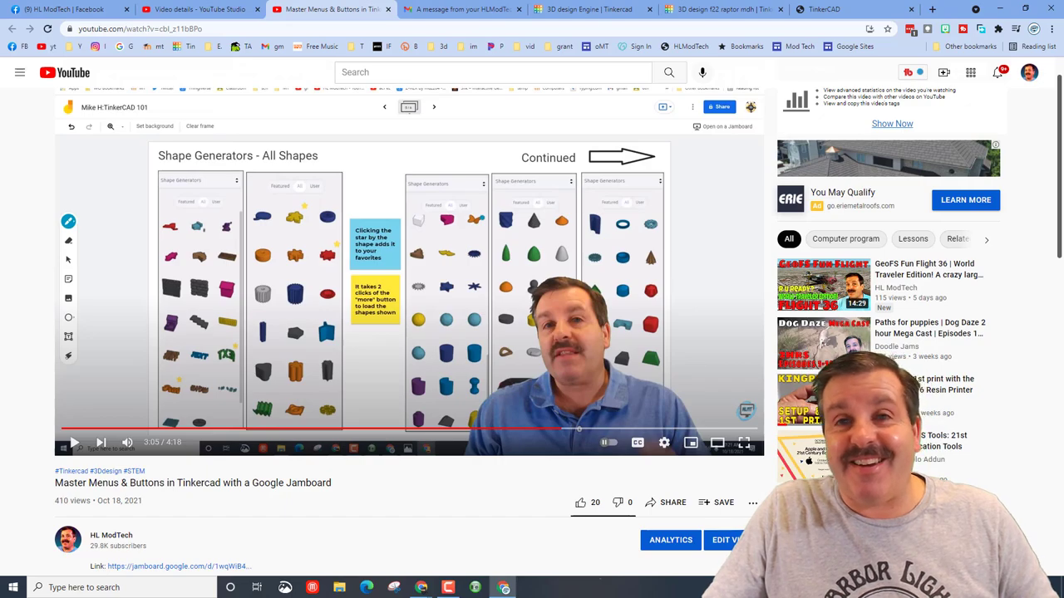
- Copy the collaboration link for the f22 raptor mdh design and return to the jet view
left_click(723, 10)
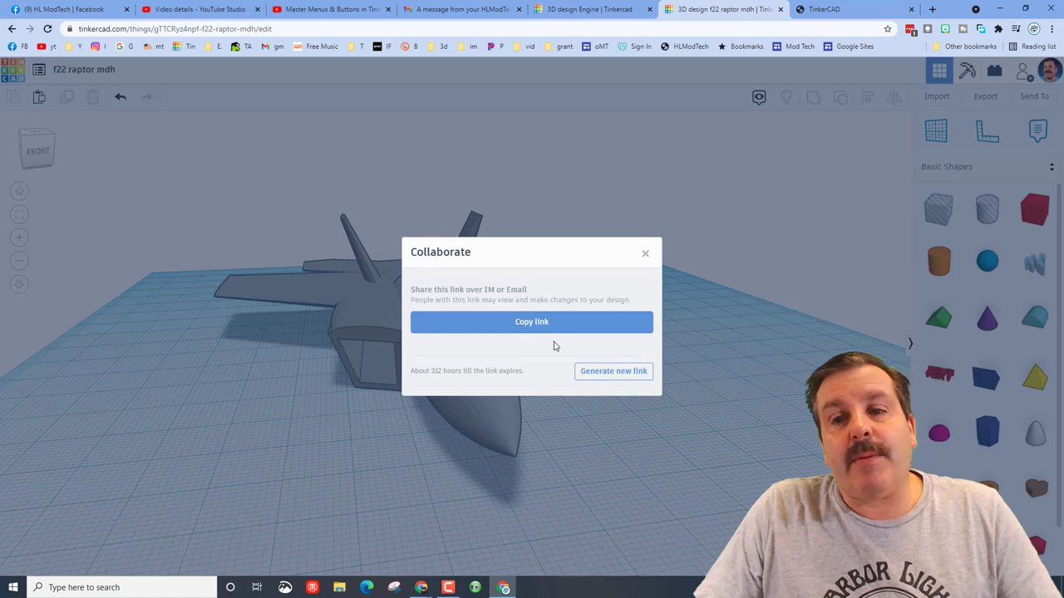
left_click(532, 322)
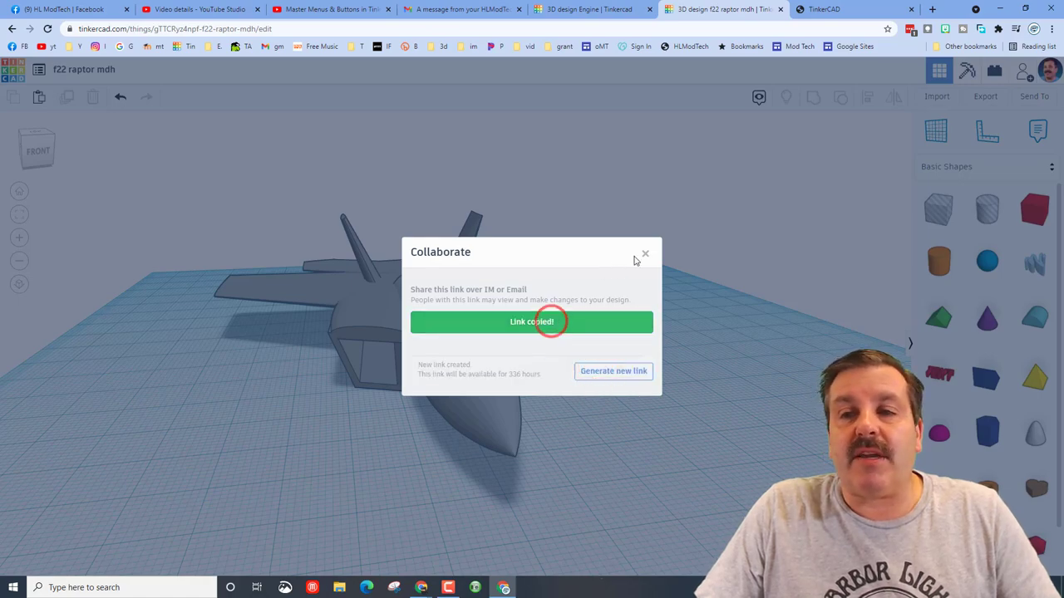
left_click(645, 253)
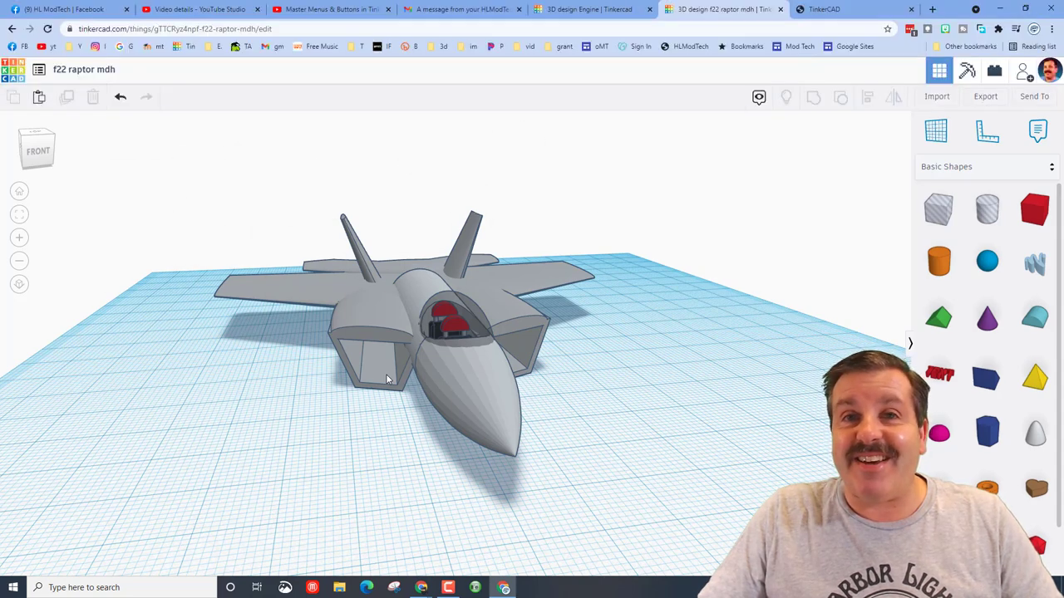
- Bring up the contact message form on the HLModTech Tinkercad lessons page
left_click(847, 9)
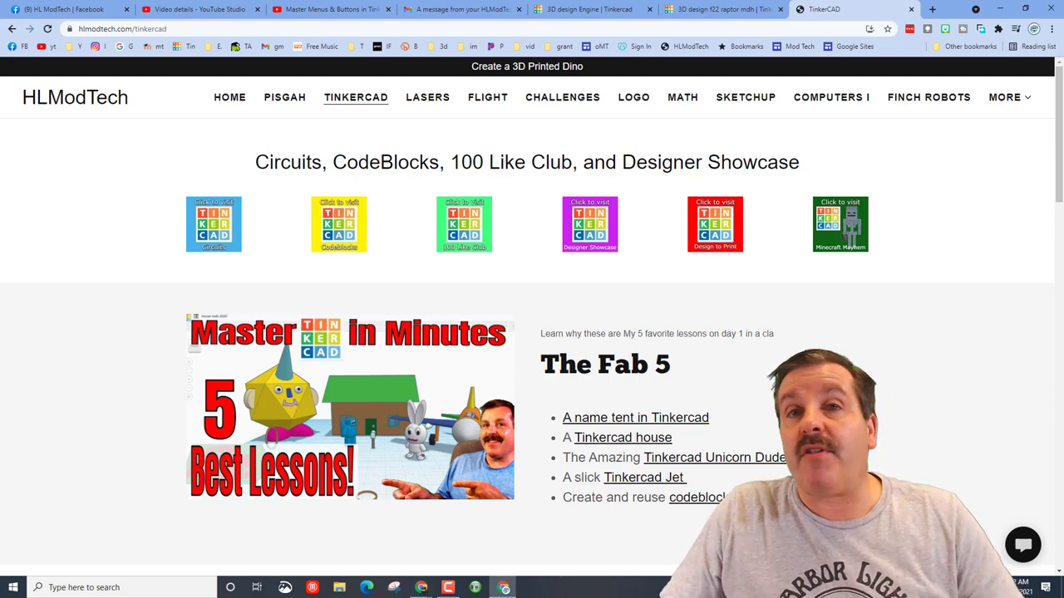
left_click(1024, 545)
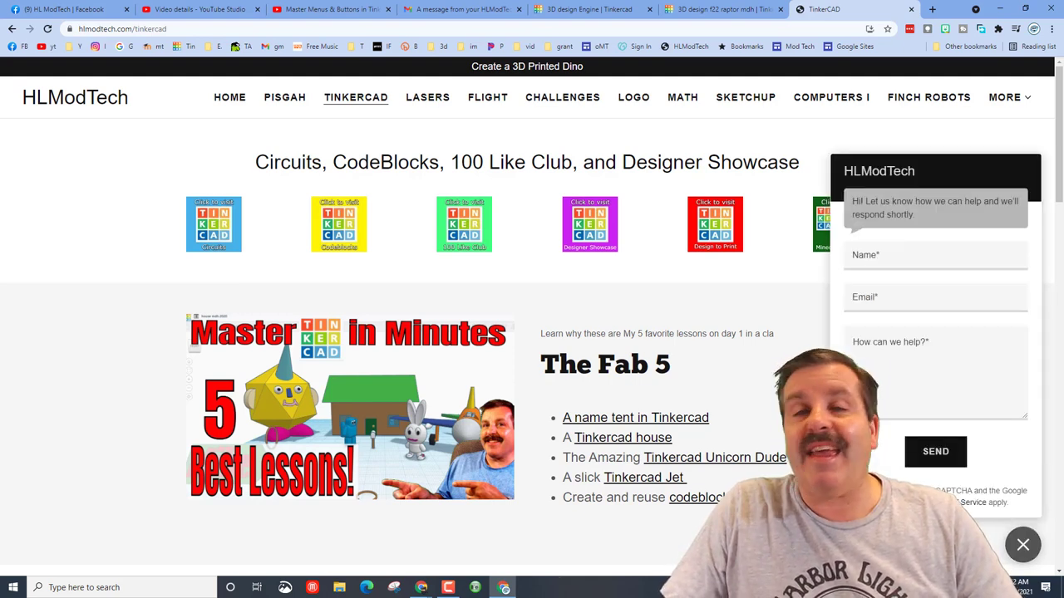